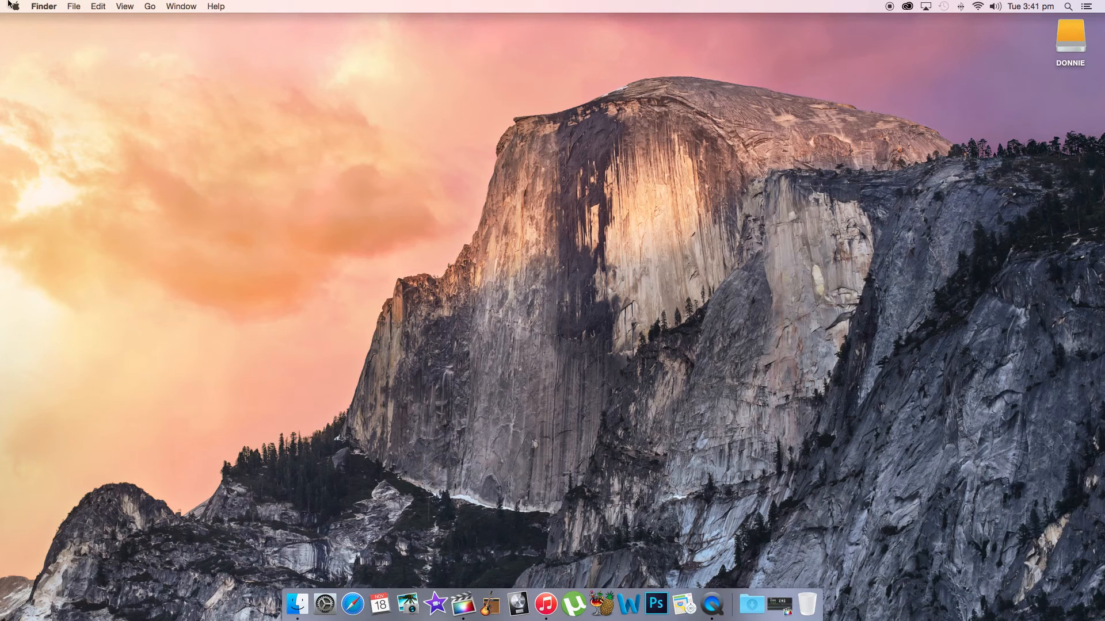
- Choose About This Mac from the Apple menu to view the Mac mini overview
{"action": "left_click", "coordinate": [13, 6]}
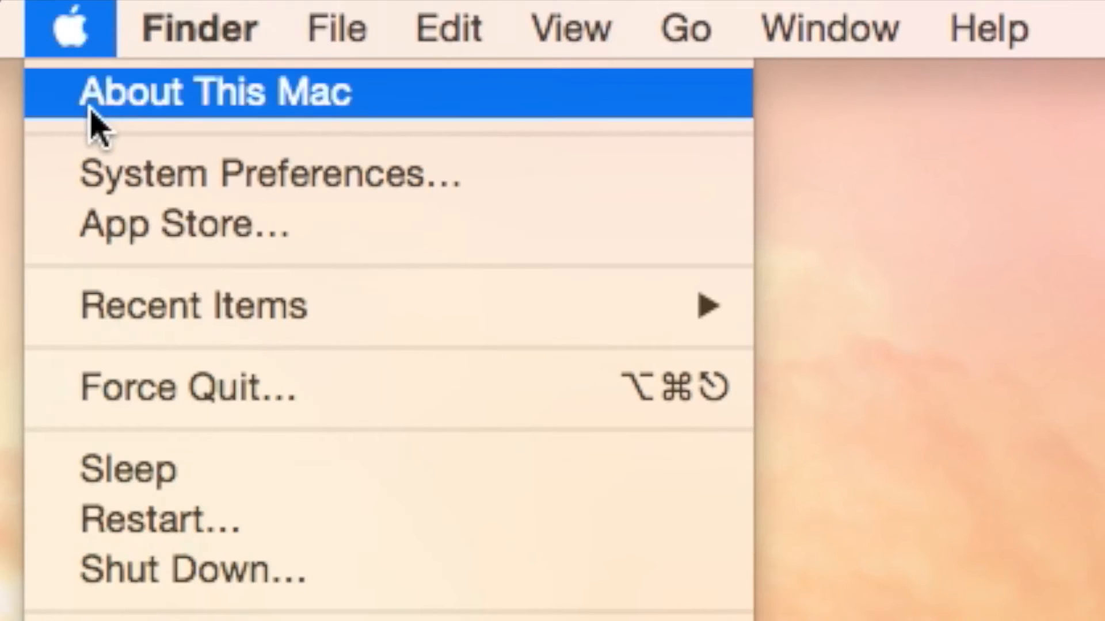
{"action": "left_click", "coordinate": [218, 92]}
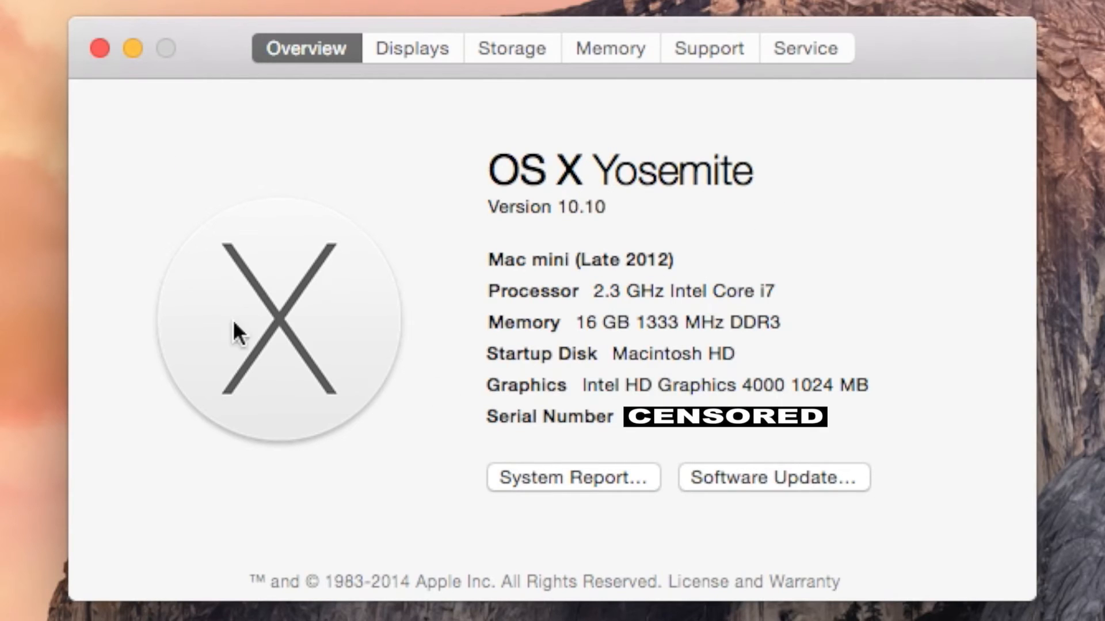
{"action": "mouse_move", "coordinate": [613, 63]}
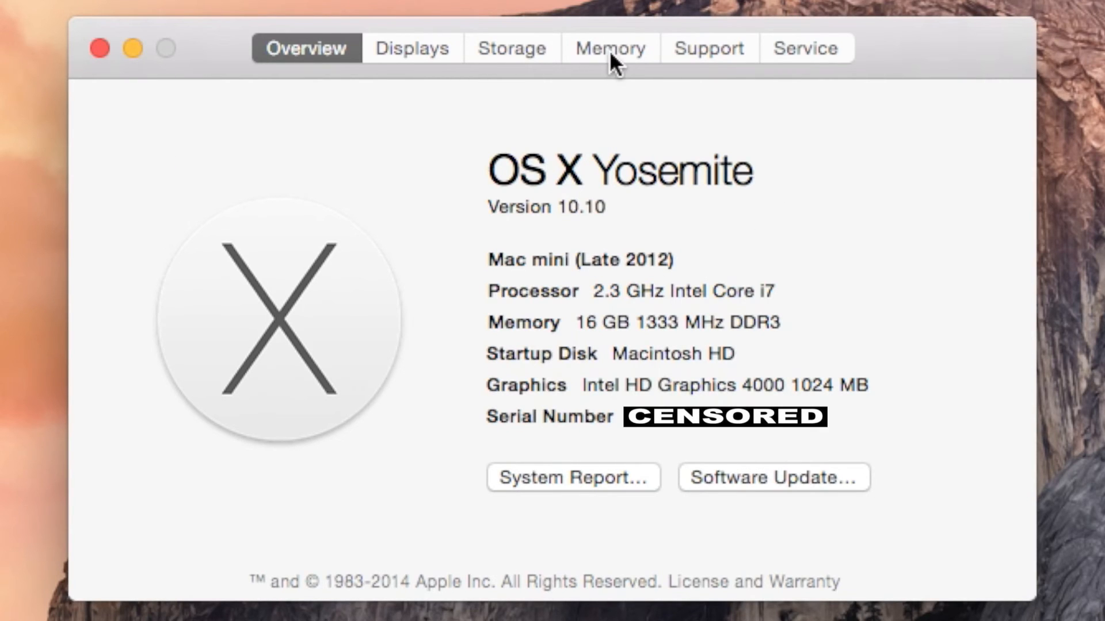
- Switch to the Memory tab to see 16 GB across two 8 GB slots
{"action": "left_click", "coordinate": [609, 47]}
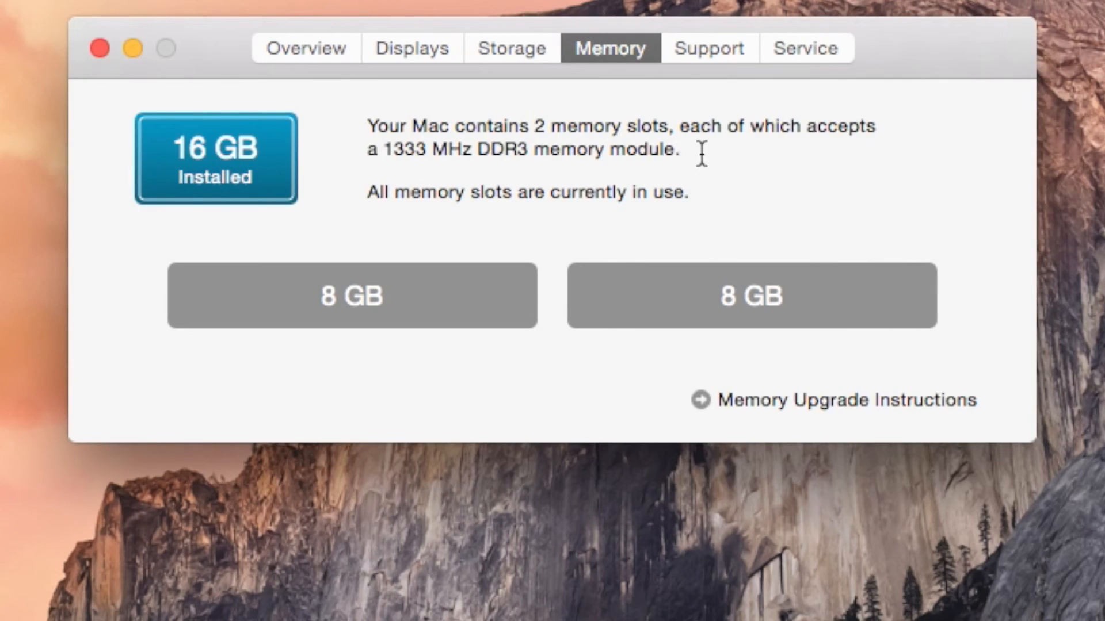
{"action": "mouse_move", "coordinate": [294, 365]}
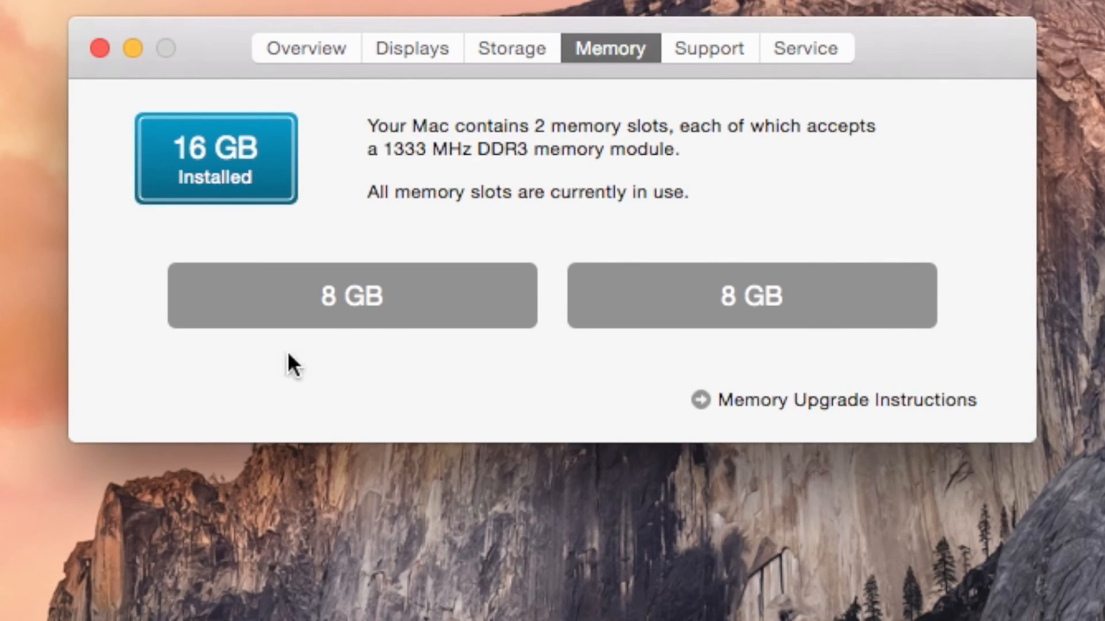
{"action": "mouse_move", "coordinate": [477, 393]}
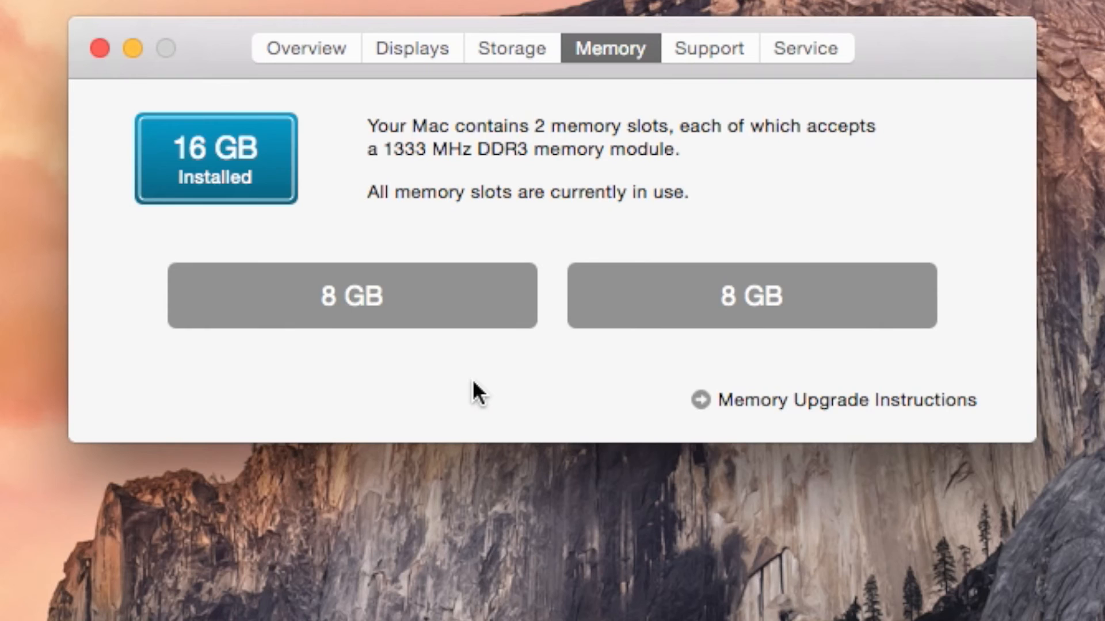
{"action": "mouse_move", "coordinate": [788, 233]}
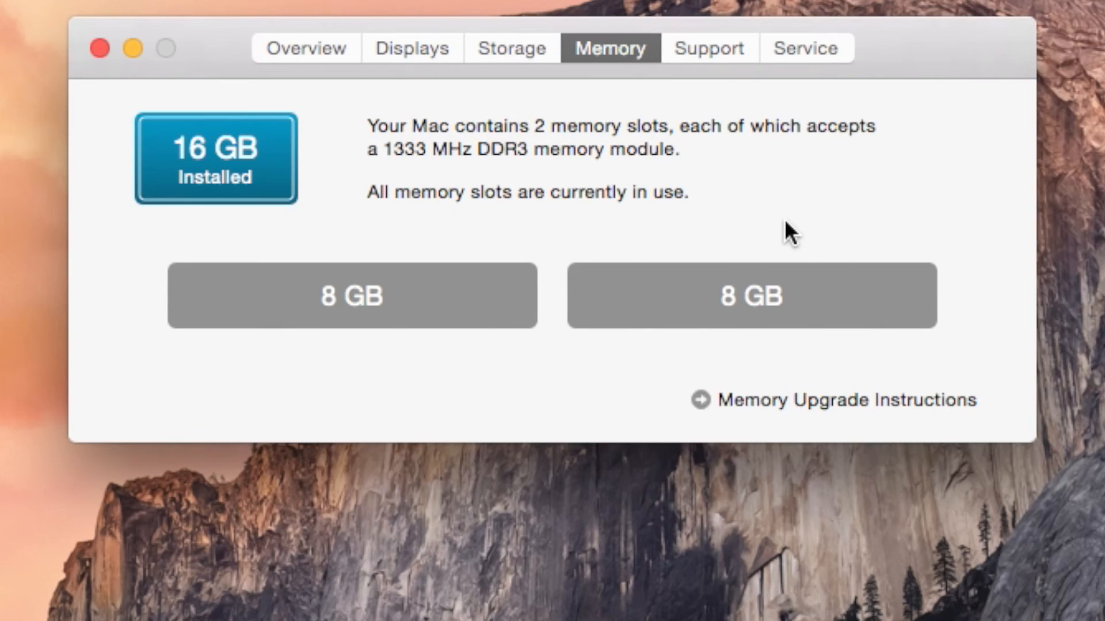